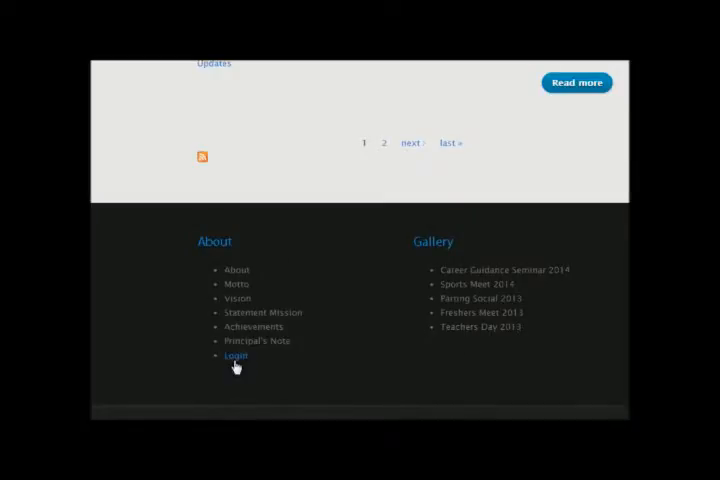
Reach the site's user login page via the footer Login link
{"action": "left_click", "coordinate": [236, 356]}
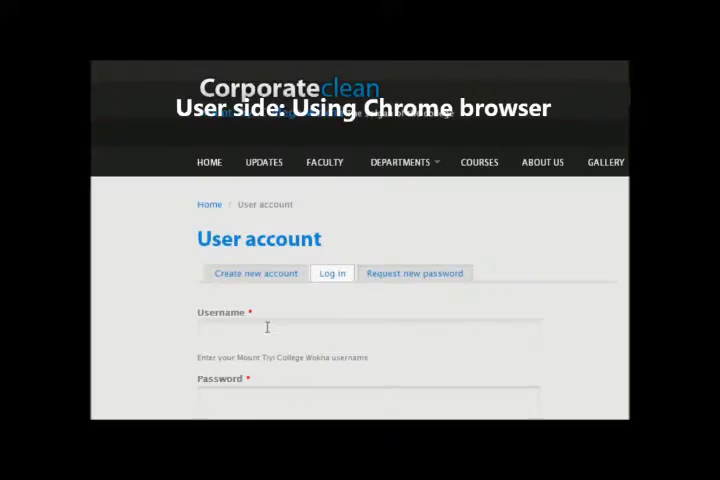
{"action": "scroll", "scroll_direction": "down", "scroll_amount": 3}
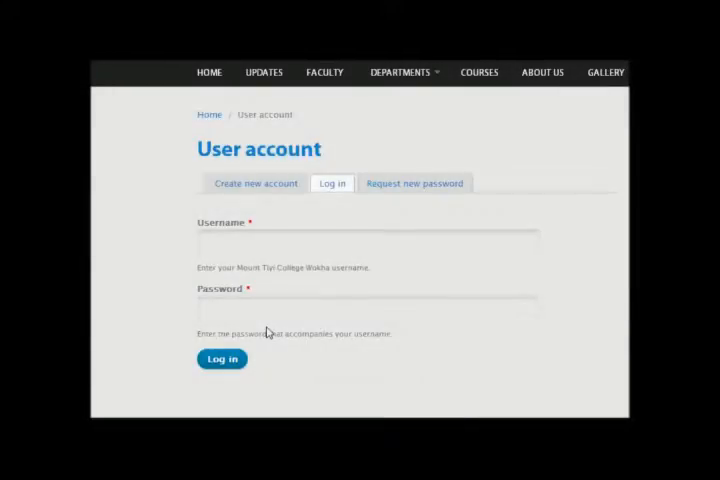
{"action": "mouse_move", "coordinate": [268, 332]}
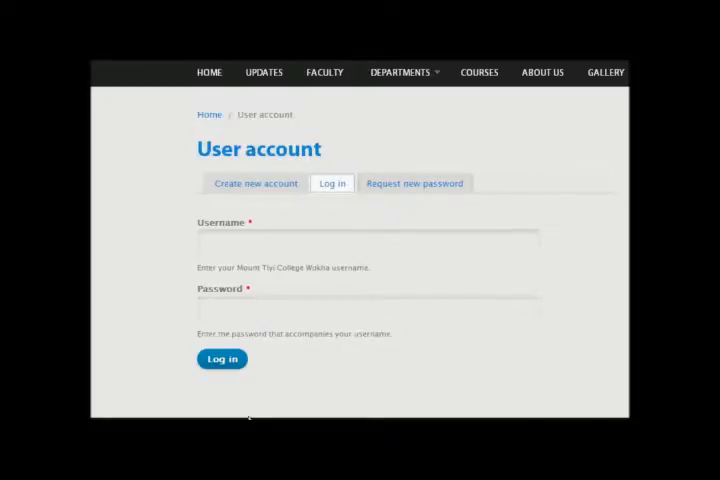
{"action": "mouse_move", "coordinate": [264, 228]}
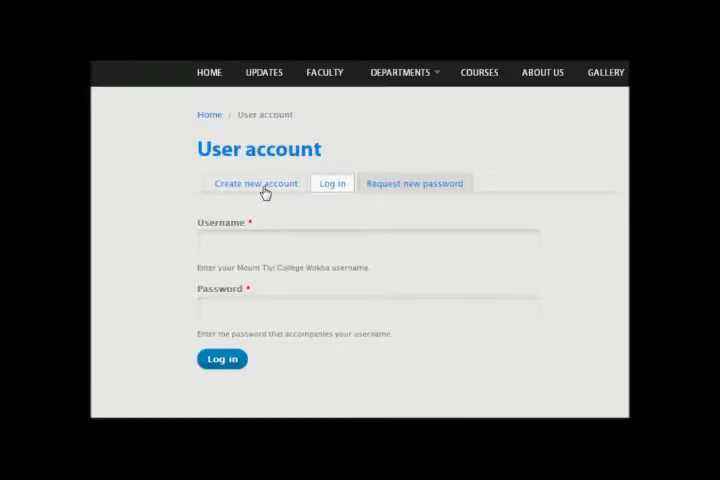
View the visitor-facing Create new account registration form
{"action": "left_click", "coordinate": [256, 184]}
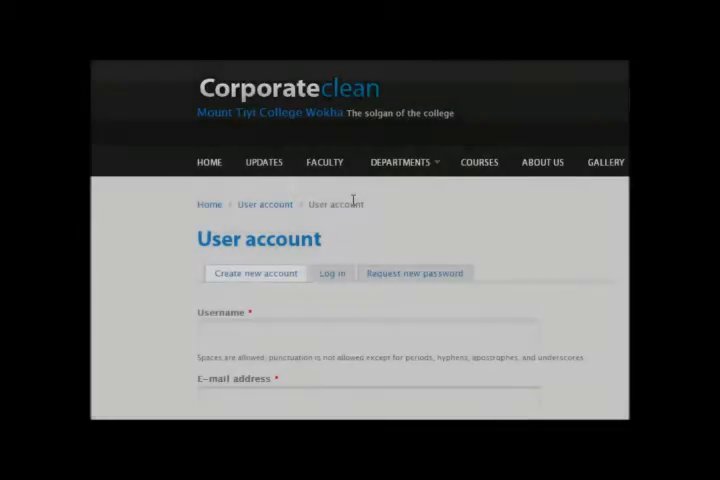
{"action": "scroll", "scroll_direction": "down", "scroll_amount": 3}
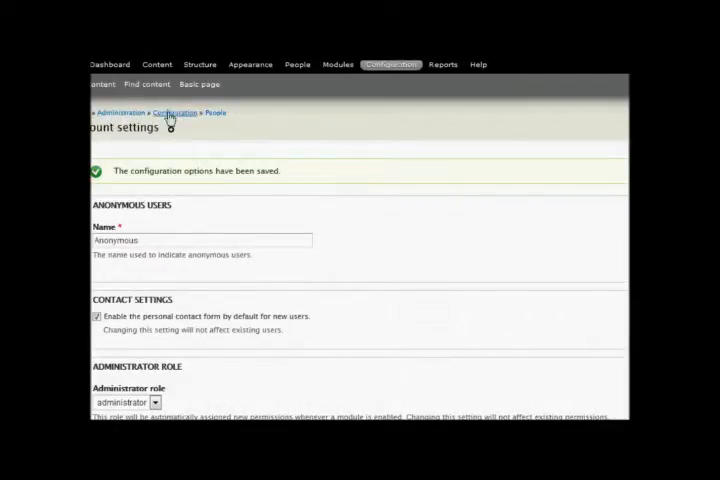
{"action": "mouse_move", "coordinate": [200, 218]}
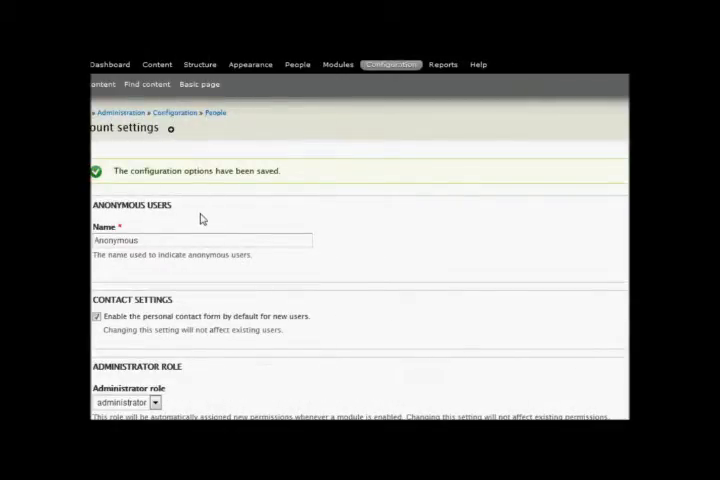
{"action": "scroll", "scroll_direction": "down", "scroll_amount": 3}
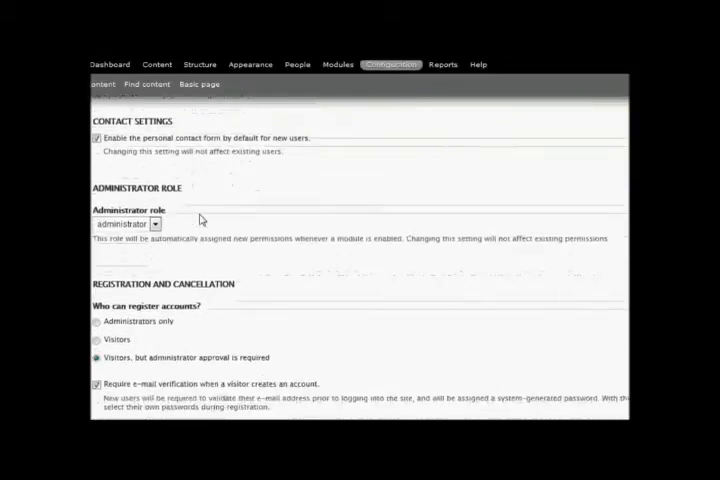
{"action": "scroll", "scroll_direction": "down", "scroll_amount": 3}
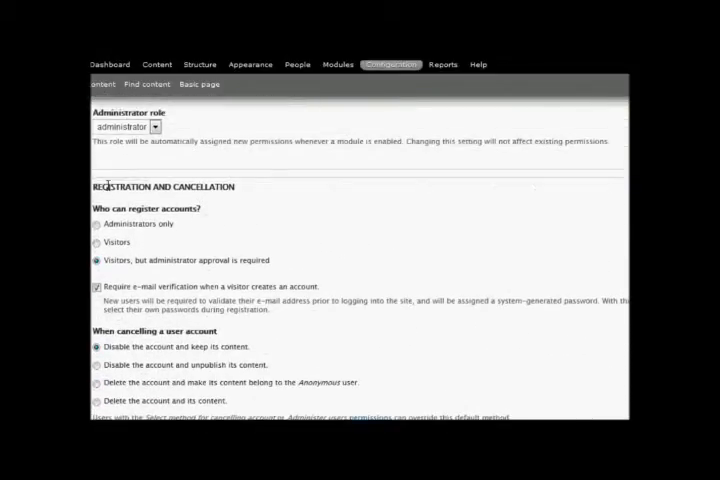
{"action": "left_click_drag", "start_coordinate": [88, 184], "coordinate": [270, 260]}
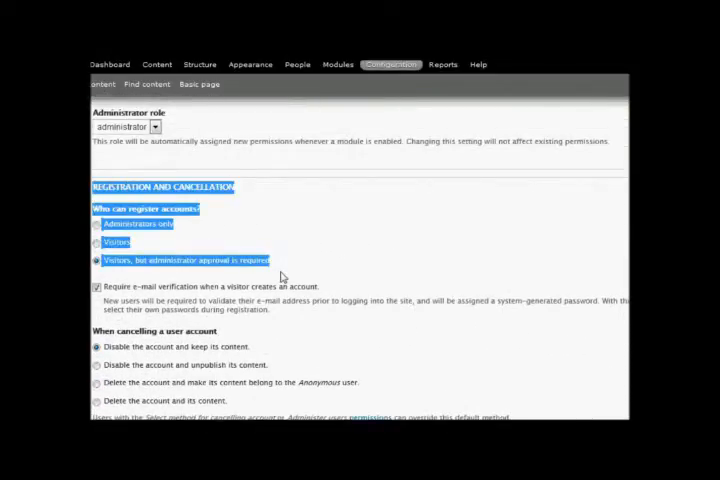
{"action": "scroll", "scroll_direction": "down", "scroll_amount": 3}
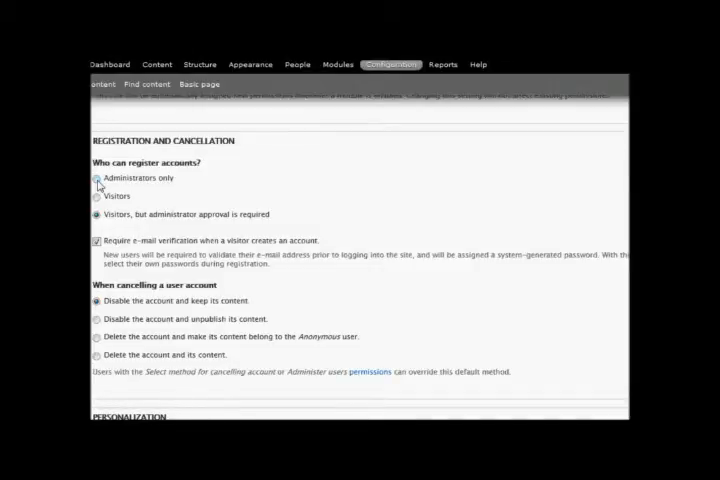
Set who can register accounts to Administrators only and save the configuration
{"action": "left_click", "coordinate": [96, 178]}
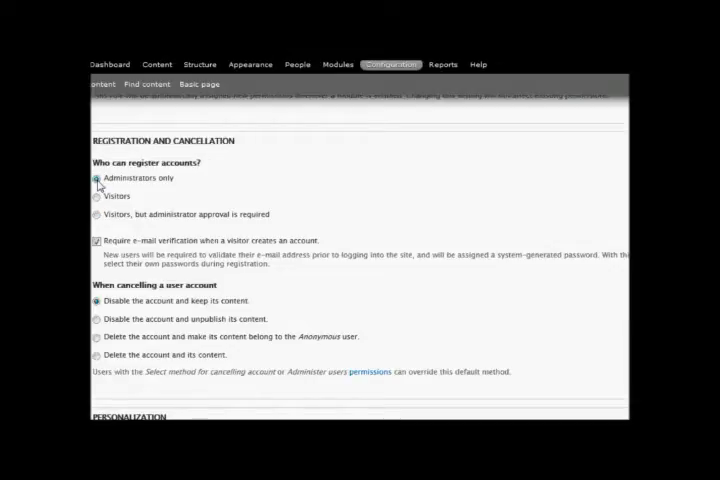
{"action": "scroll", "scroll_direction": "down", "scroll_amount": 3}
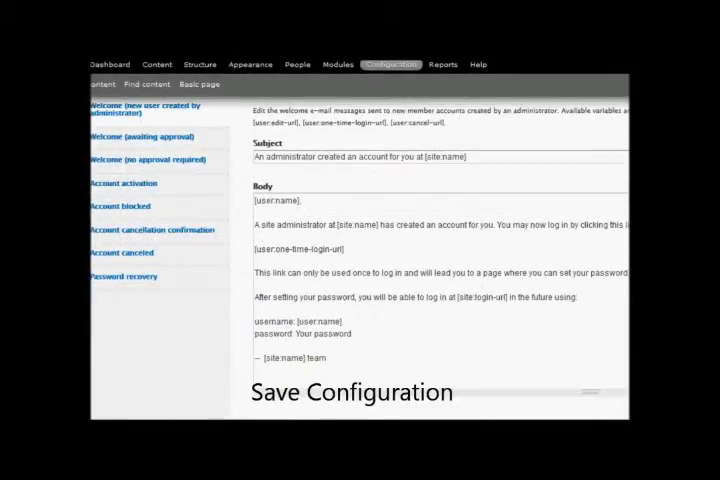
{"action": "left_click", "coordinate": [350, 392]}
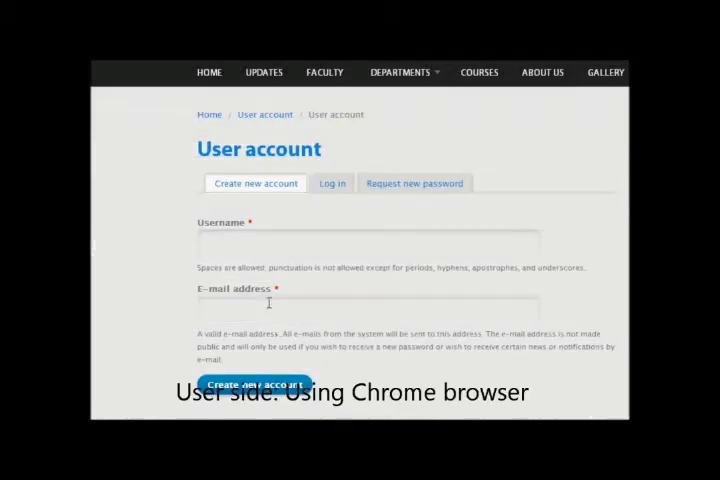
Reload the public Create new account page to confirm it returns Access denied
{"action": "scroll", "scroll_direction": "up", "scroll_amount": 3}
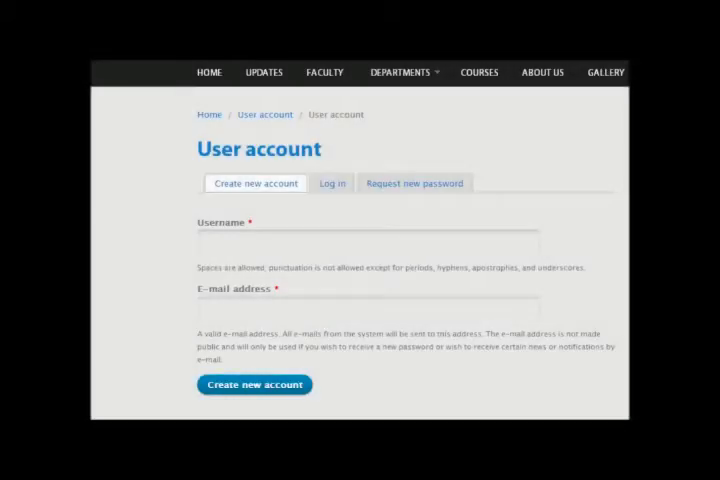
{"action": "left_click", "coordinate": [254, 384]}
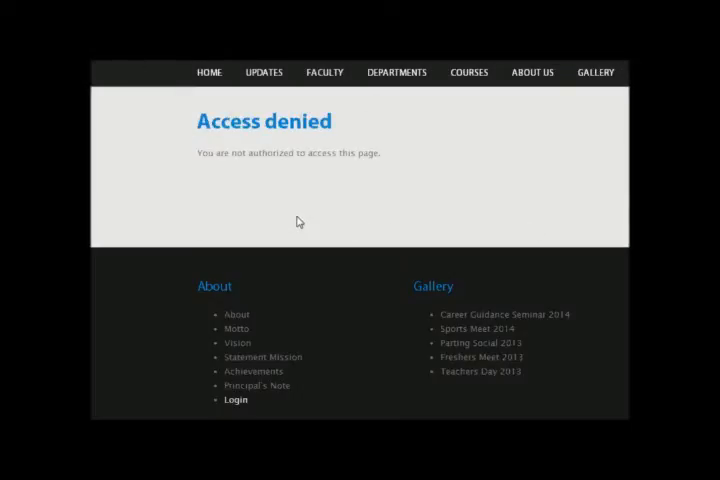
{"action": "mouse_move", "coordinate": [284, 196]}
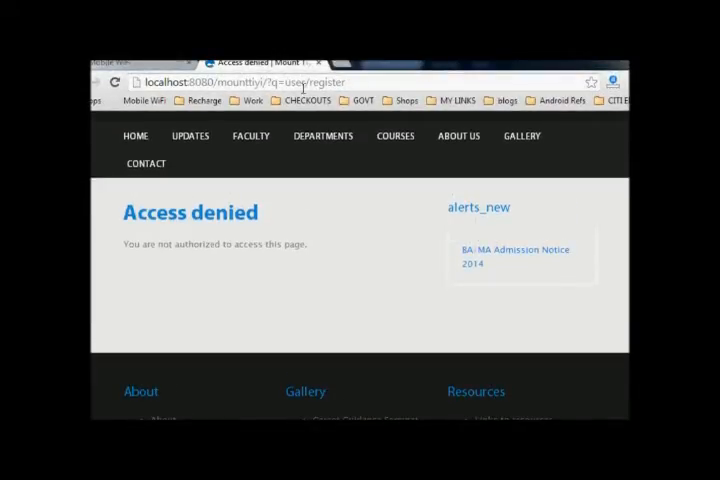
Go to the user page and confirm only Log in and Request new password remain
{"action": "double_click", "coordinate": [328, 82]}
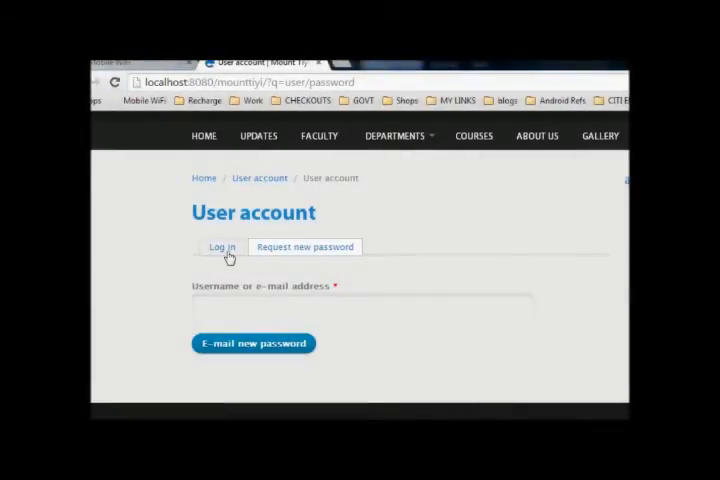
{"action": "left_click", "coordinate": [220, 246]}
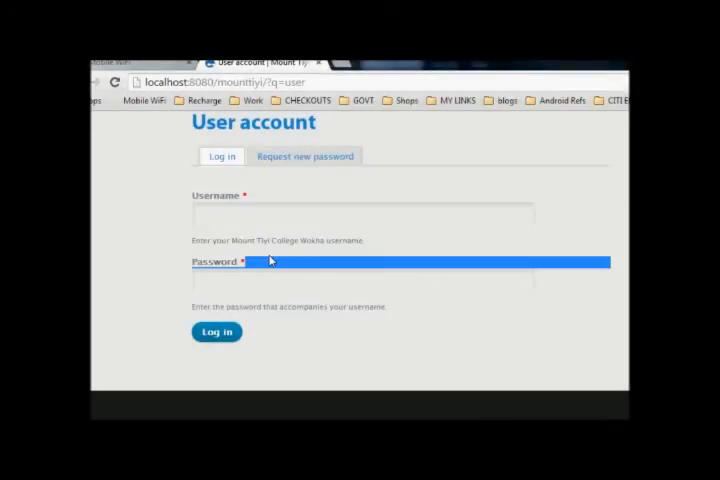